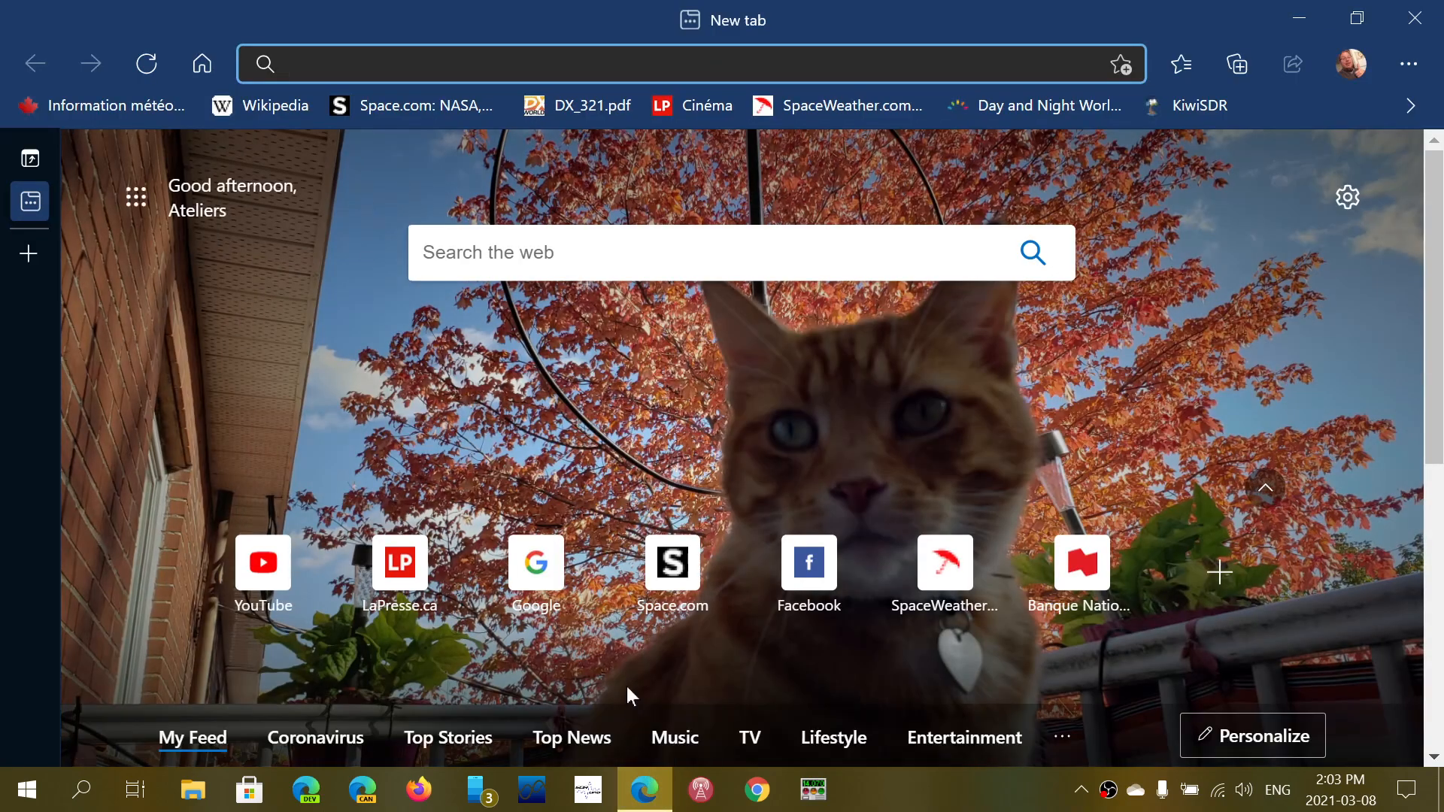
{"action": "mouse_move", "coordinate": [643, 790]}
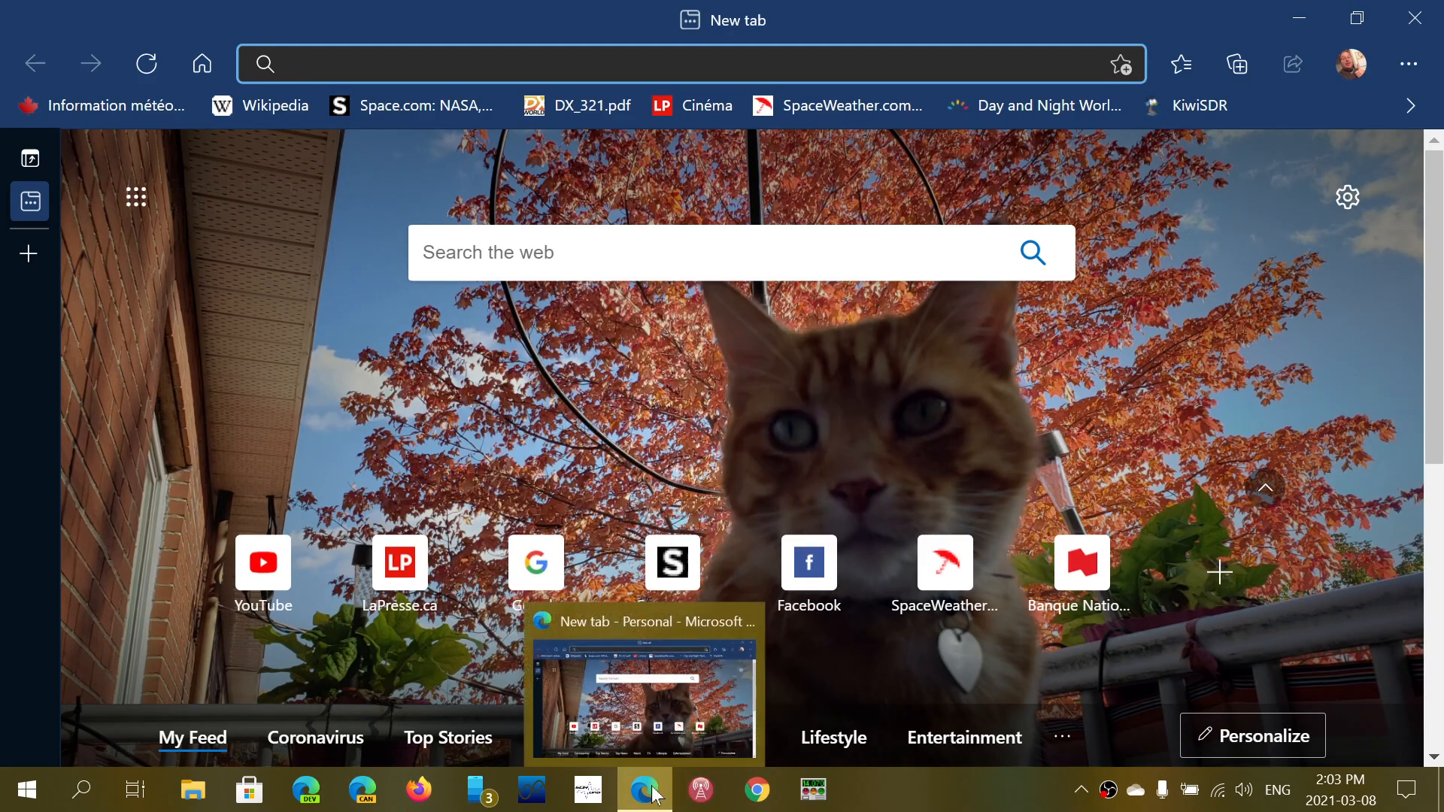
- Interact with the browser toolbar area near the top-left before navigating
{"action": "left_click", "coordinate": [645, 63]}
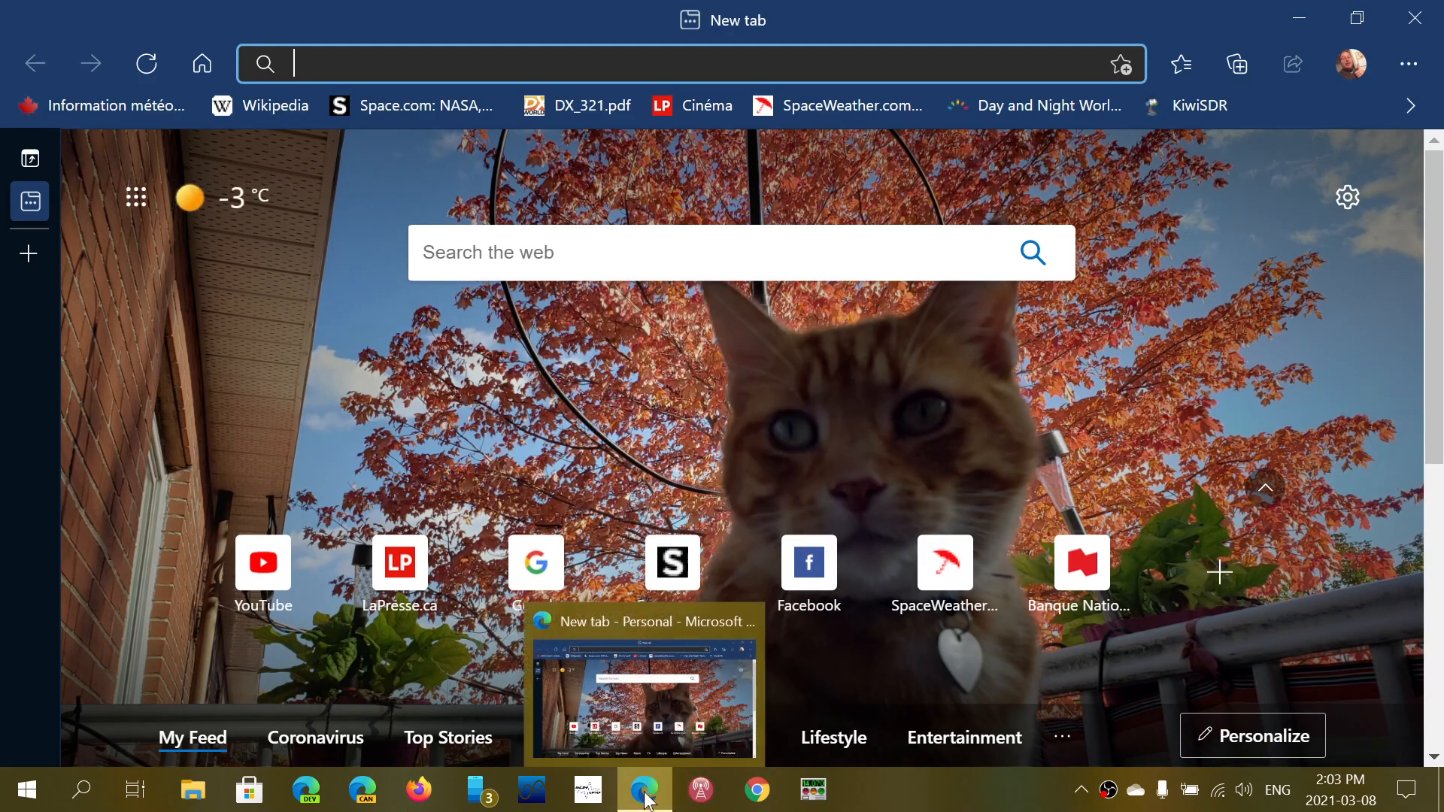
{"action": "mouse_move", "coordinate": [999, 794]}
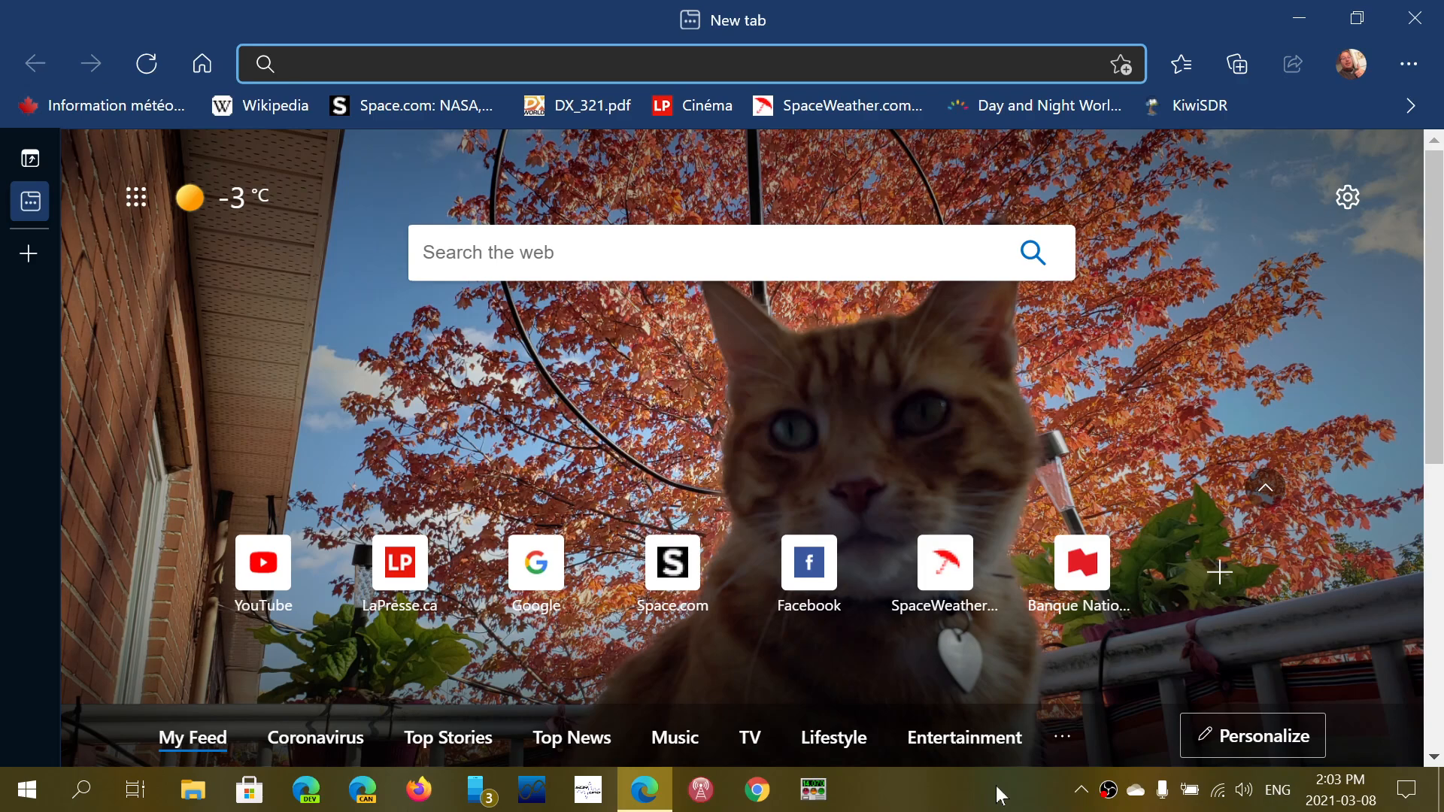
{"action": "left_click", "coordinate": [646, 63]}
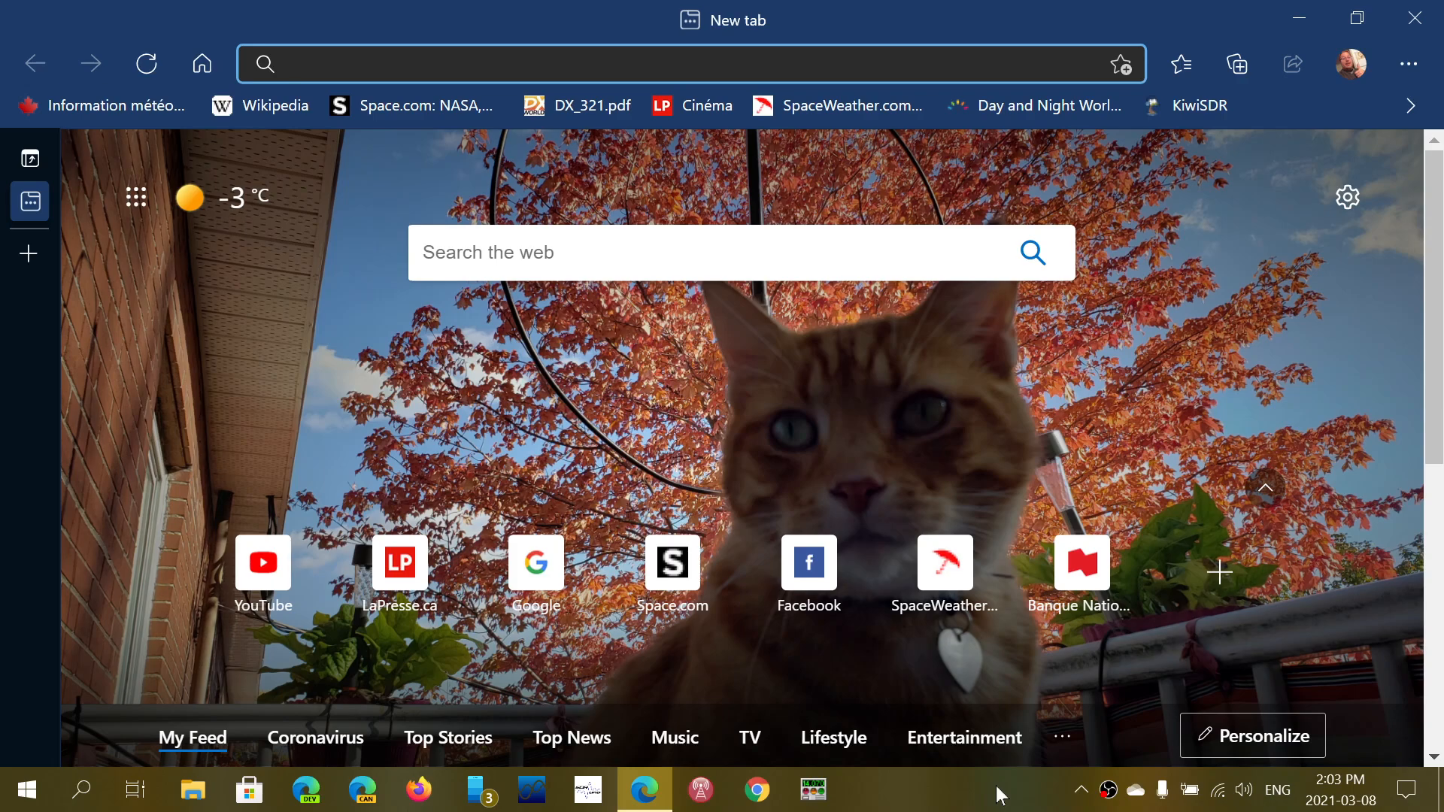
{"action": "left_click", "coordinate": [645, 63]}
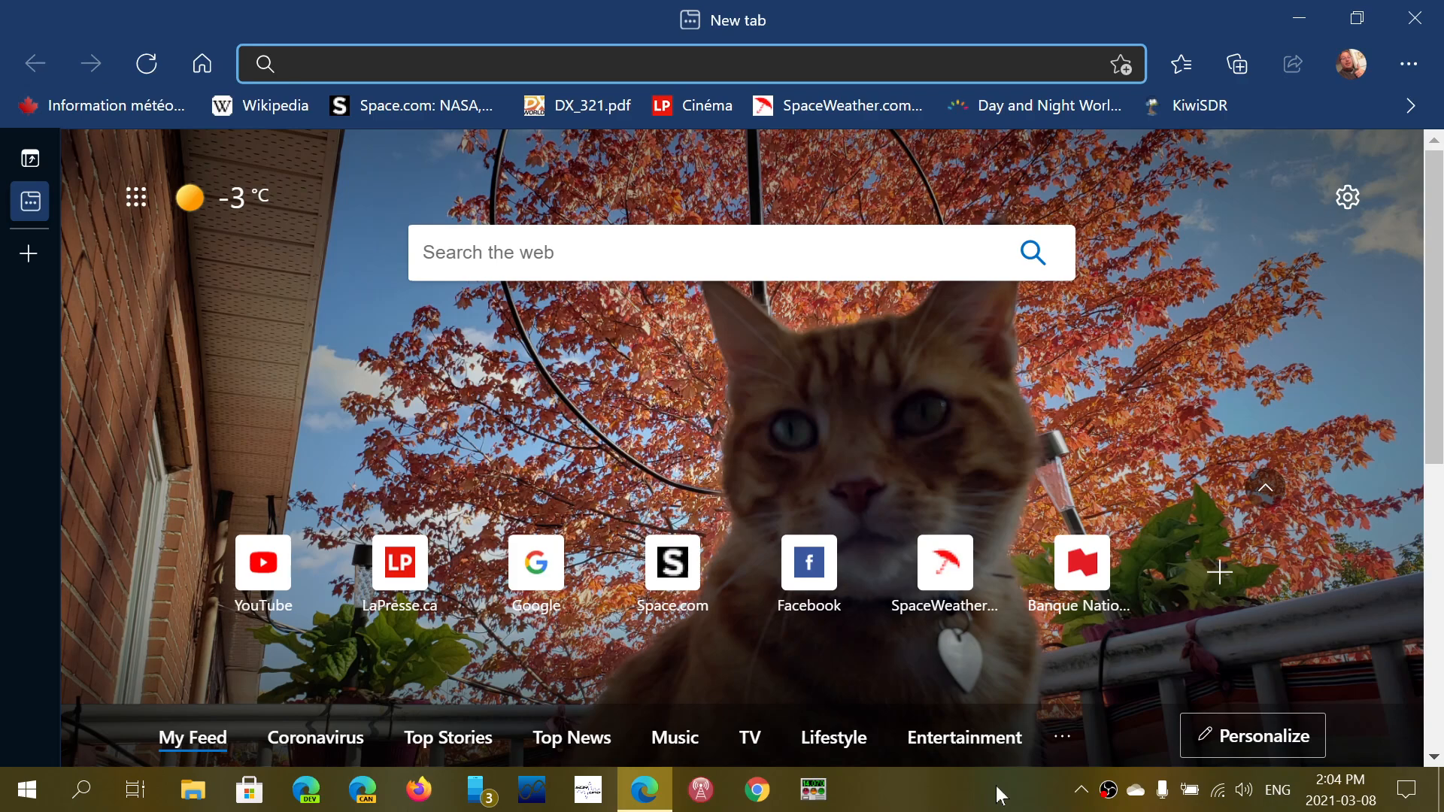
{"action": "left_click", "coordinate": [645, 63]}
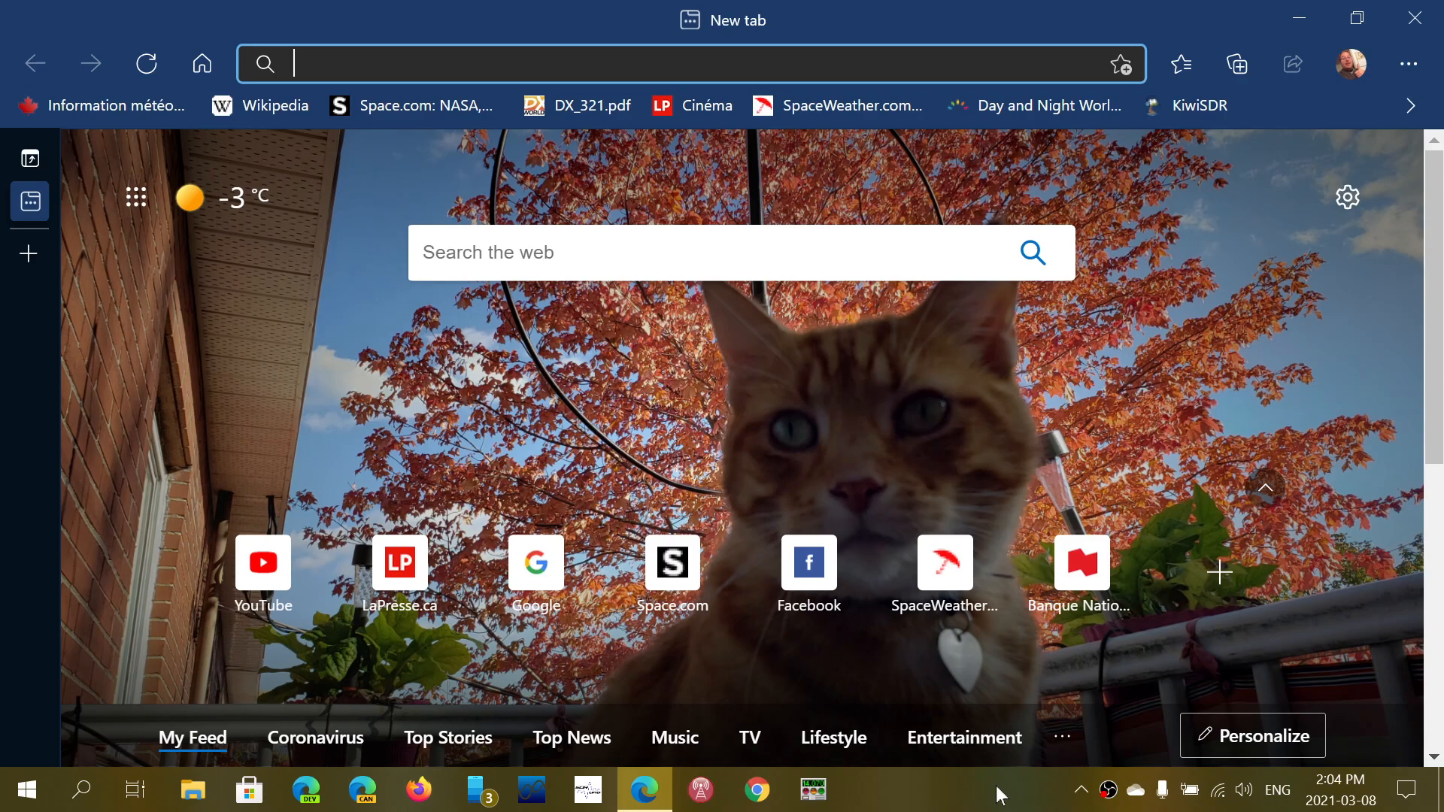
{"action": "mouse_move", "coordinate": [1149, 478]}
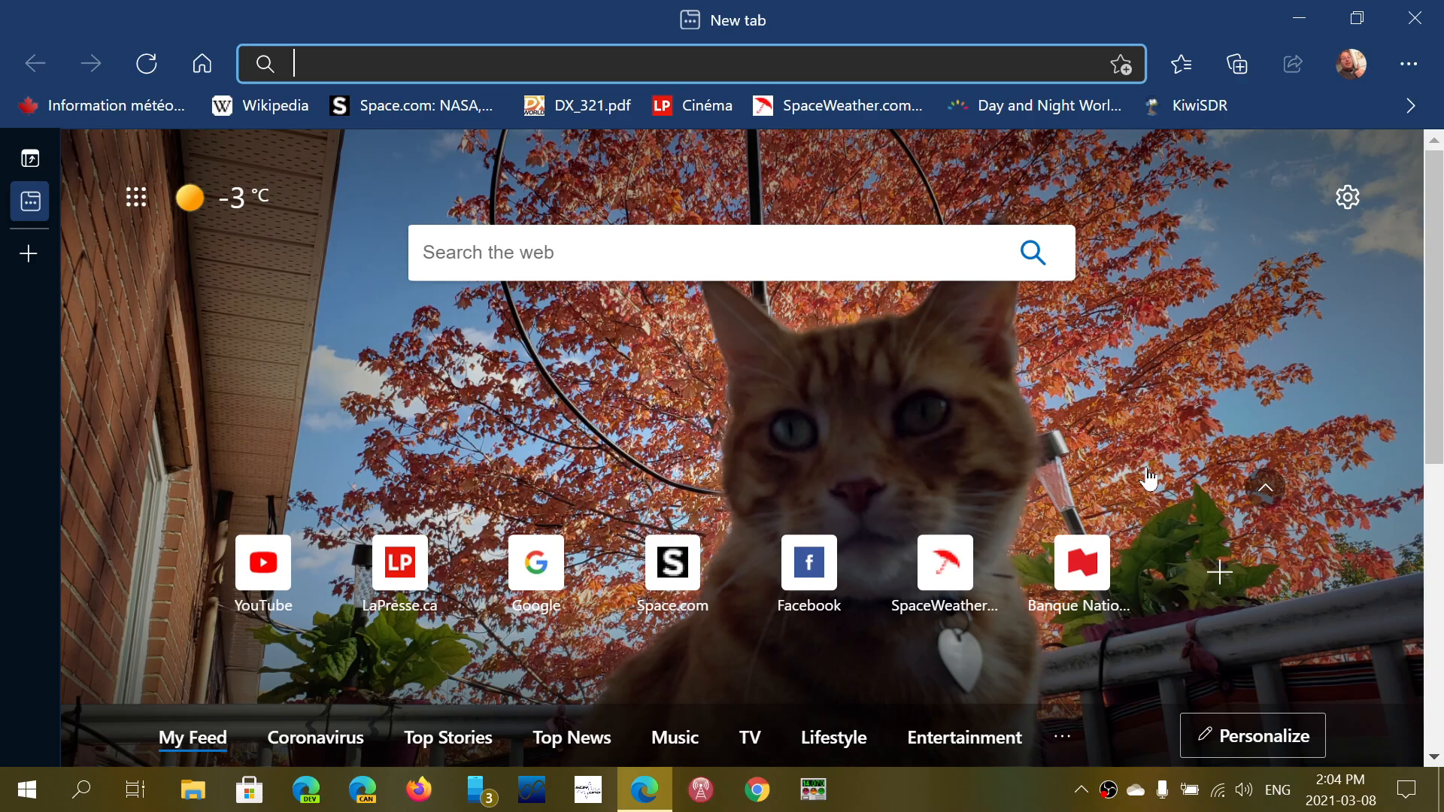
{"action": "mouse_move", "coordinate": [1271, 181]}
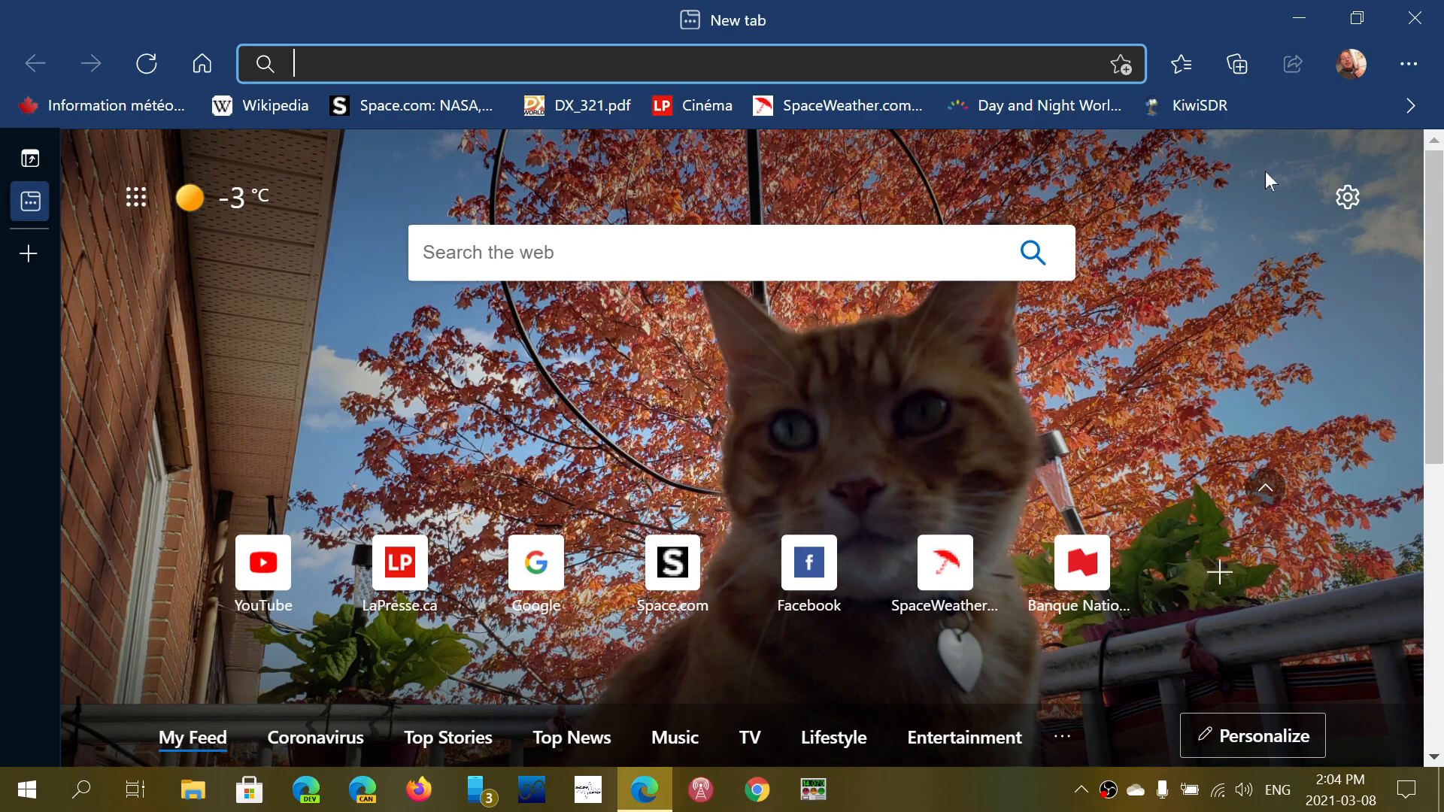
- Reach About Microsoft Edge via Settings and more > Help and feedback, showing version 89.0.774.45
{"action": "left_click", "coordinate": [1408, 63]}
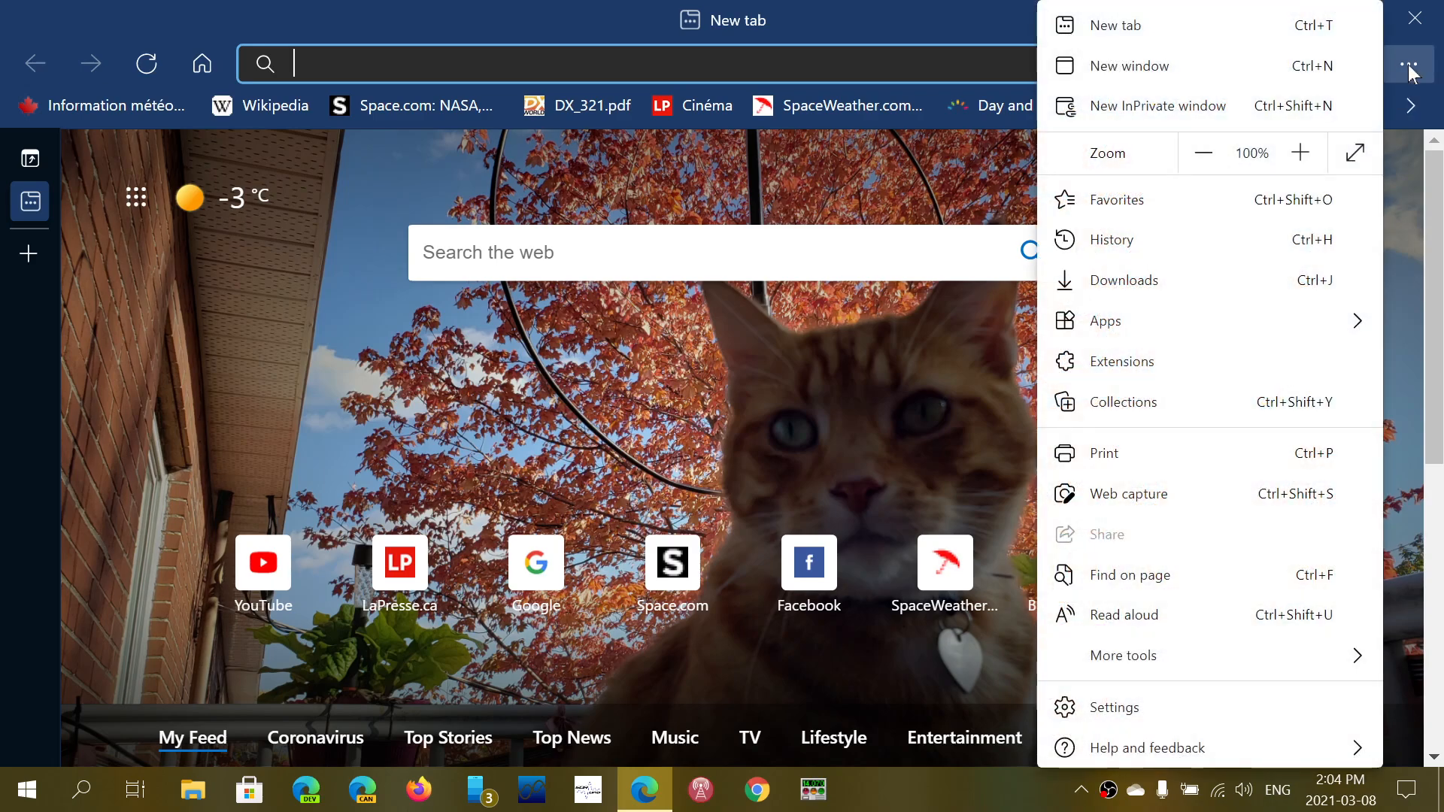
{"action": "mouse_move", "coordinate": [1141, 575]}
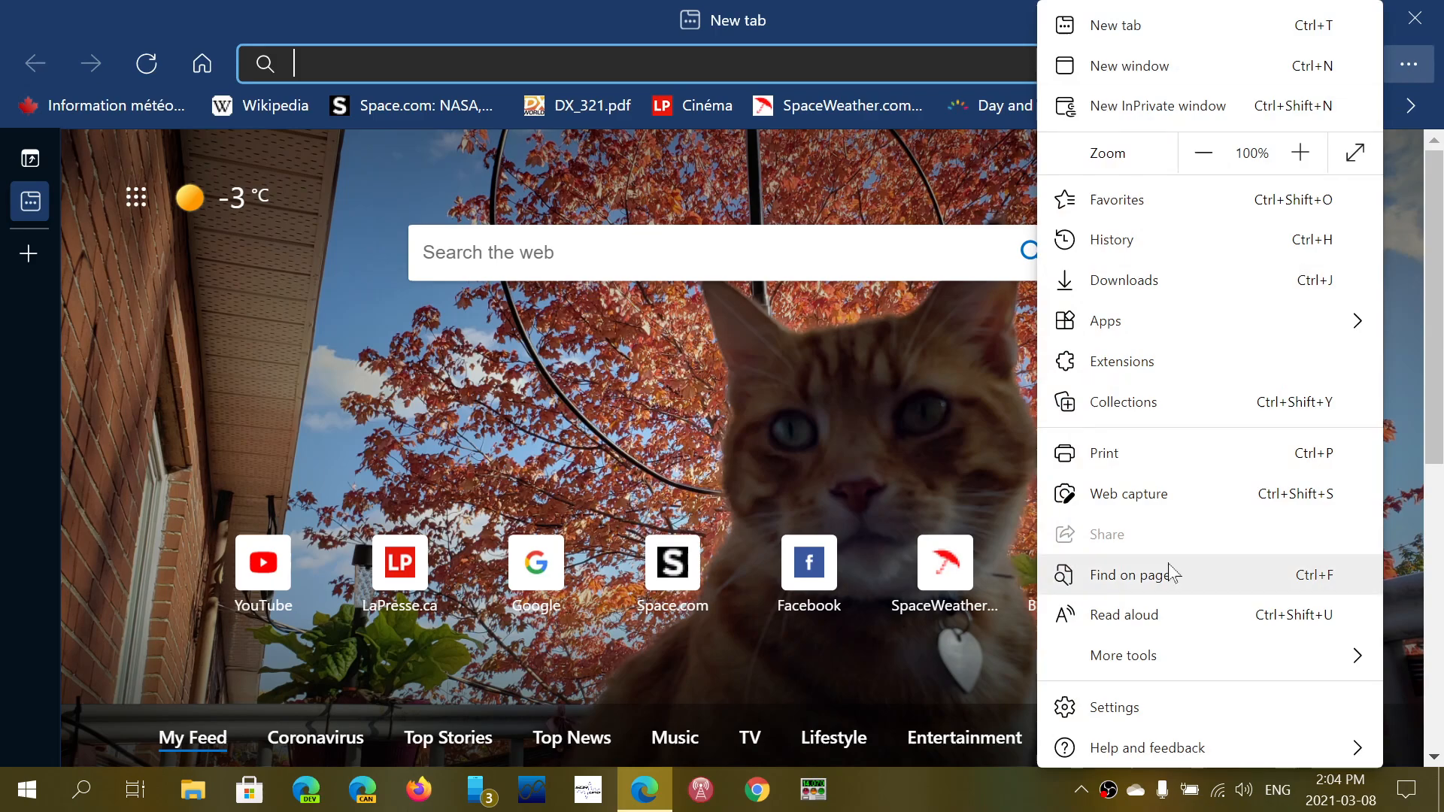
{"action": "left_click", "coordinate": [1144, 747]}
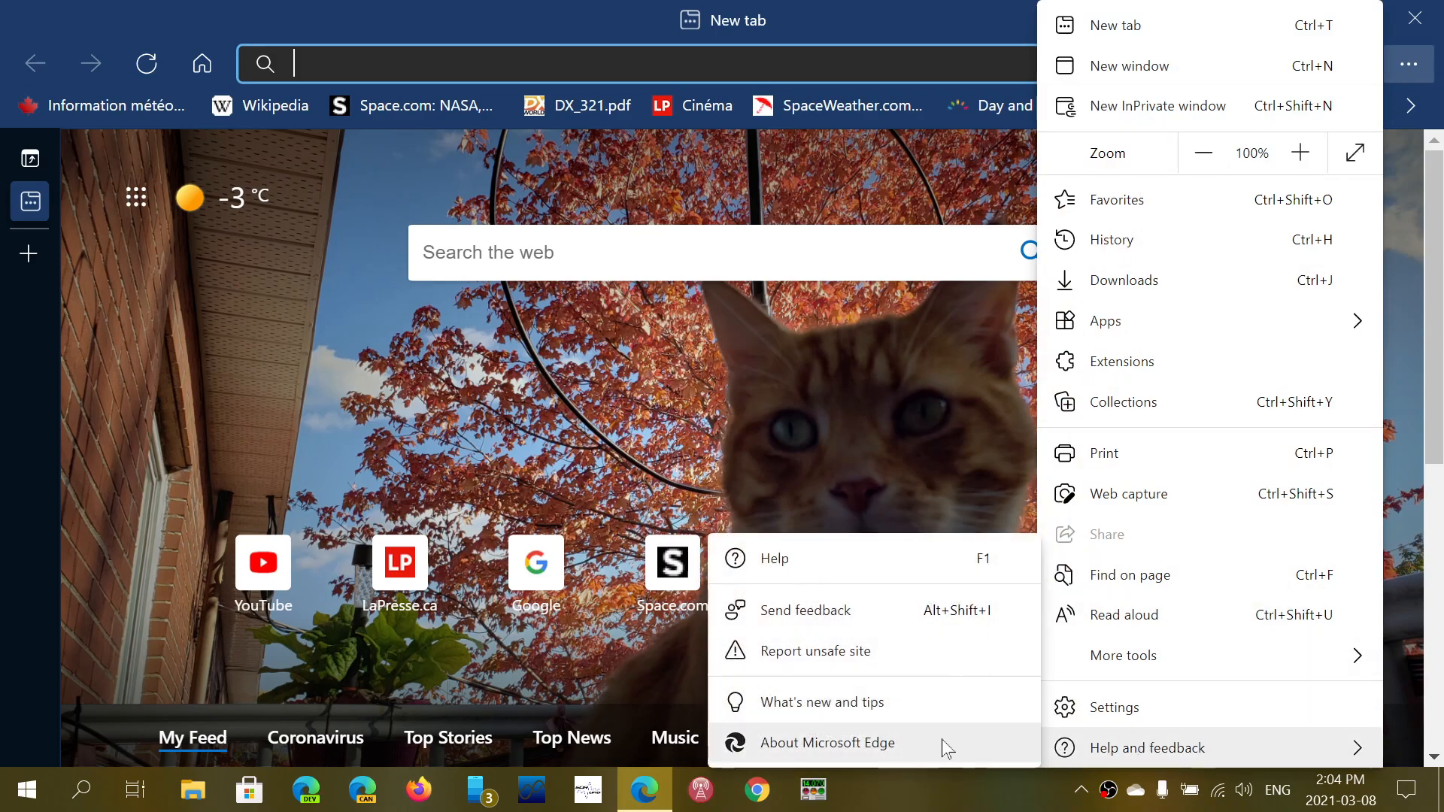
{"action": "left_click", "coordinate": [829, 743]}
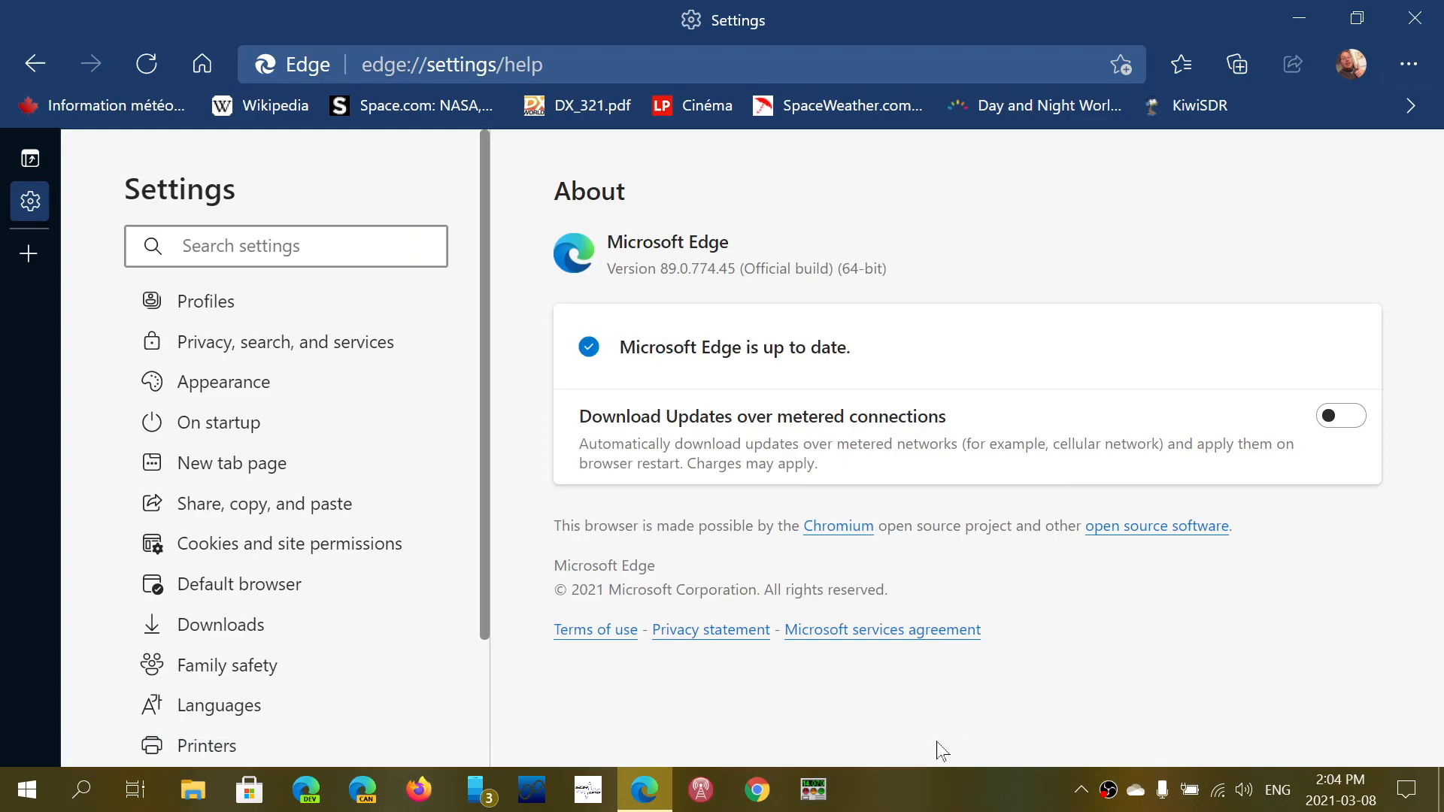
{"action": "mouse_move", "coordinate": [671, 305]}
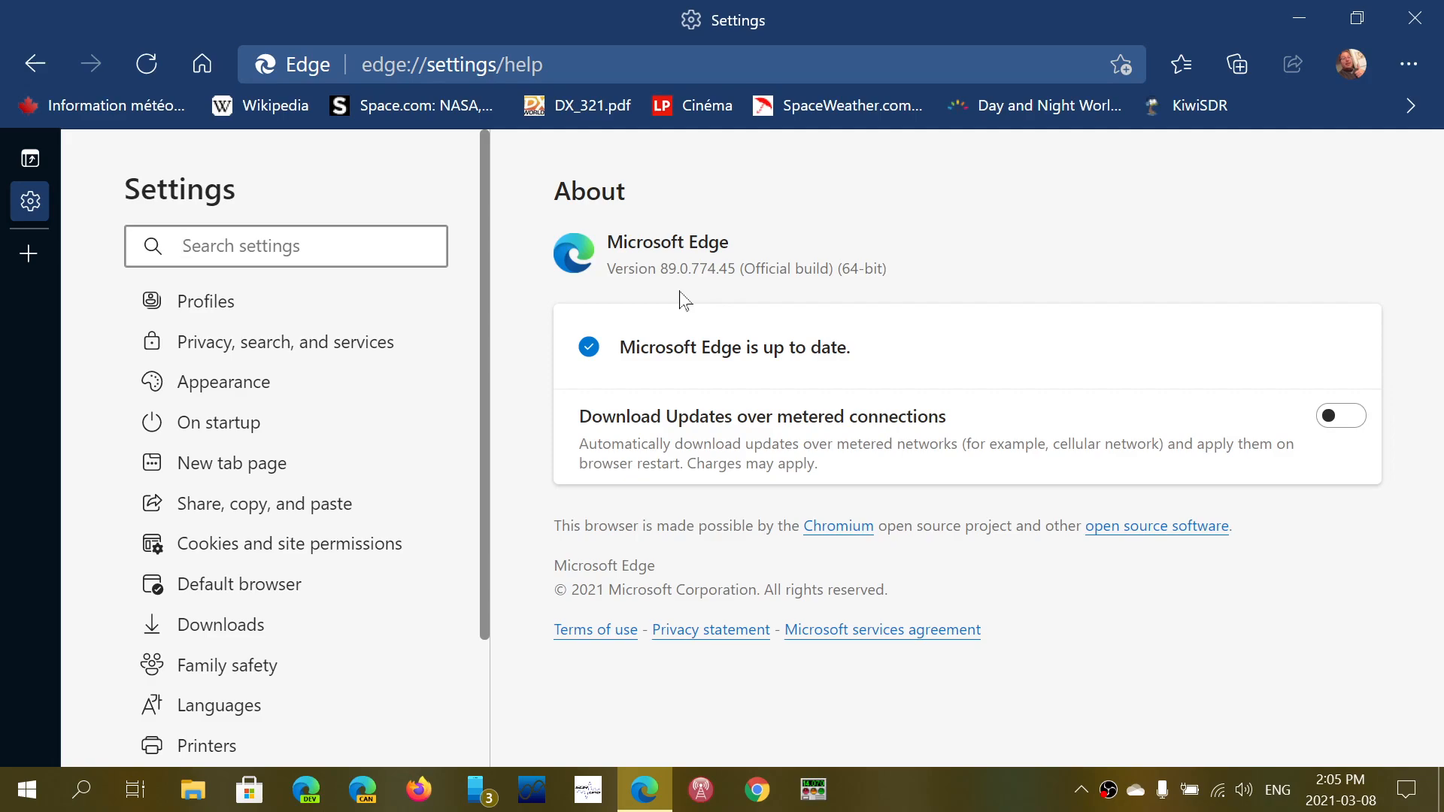
- Close the Edge window with the top-right X, leaving the Windows desktop visible
{"action": "left_click", "coordinate": [286, 245]}
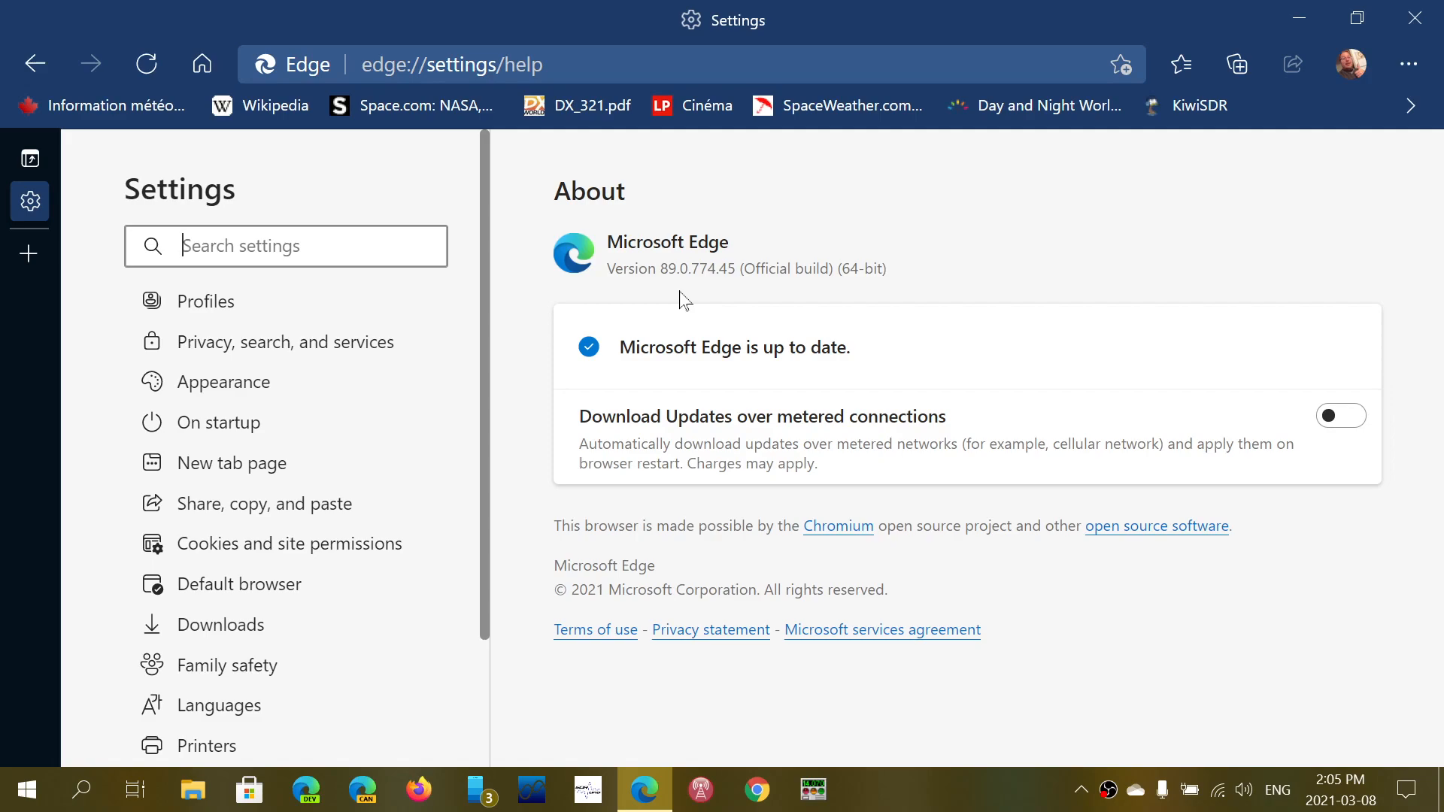
{"action": "mouse_move", "coordinate": [1433, 185]}
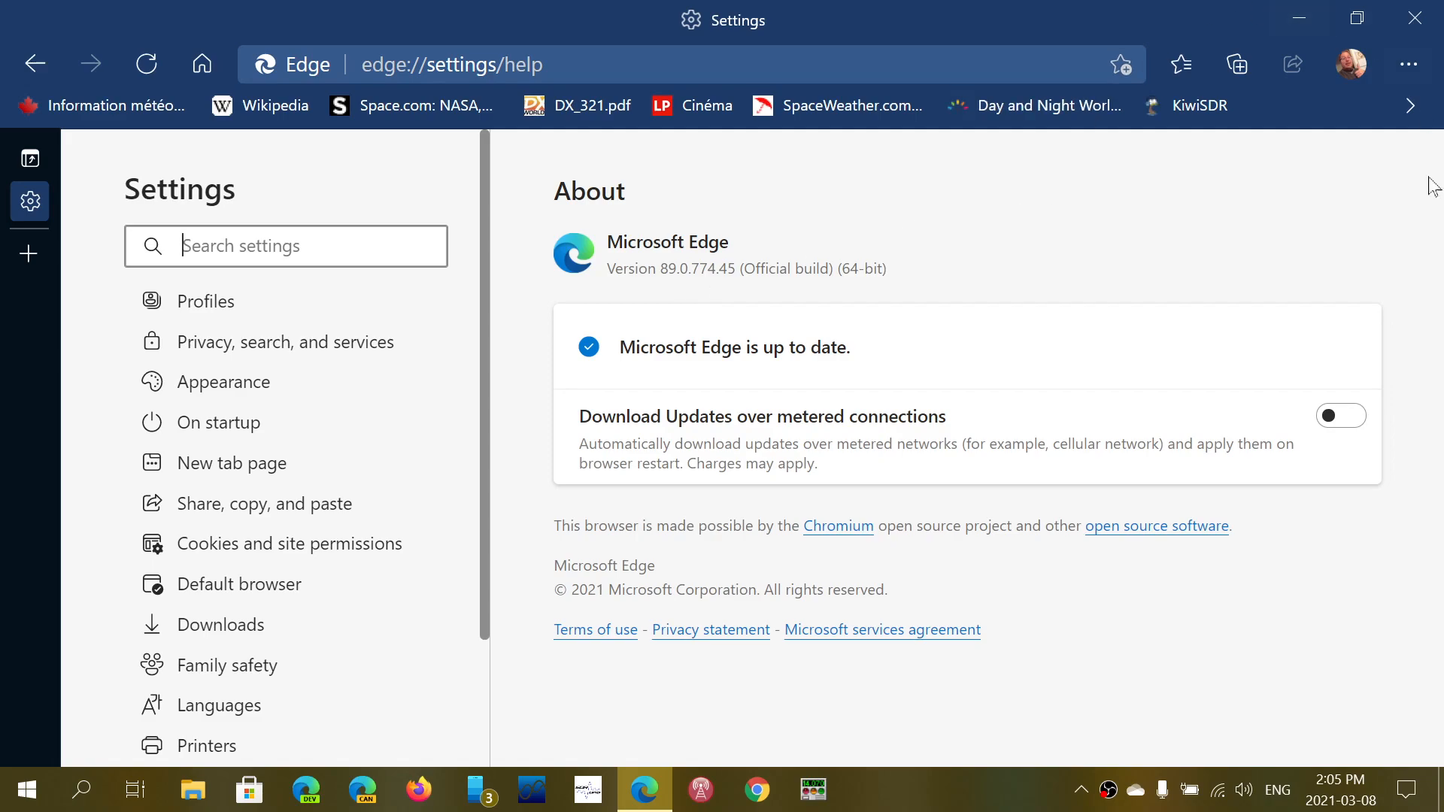
{"action": "mouse_move", "coordinate": [1168, 219]}
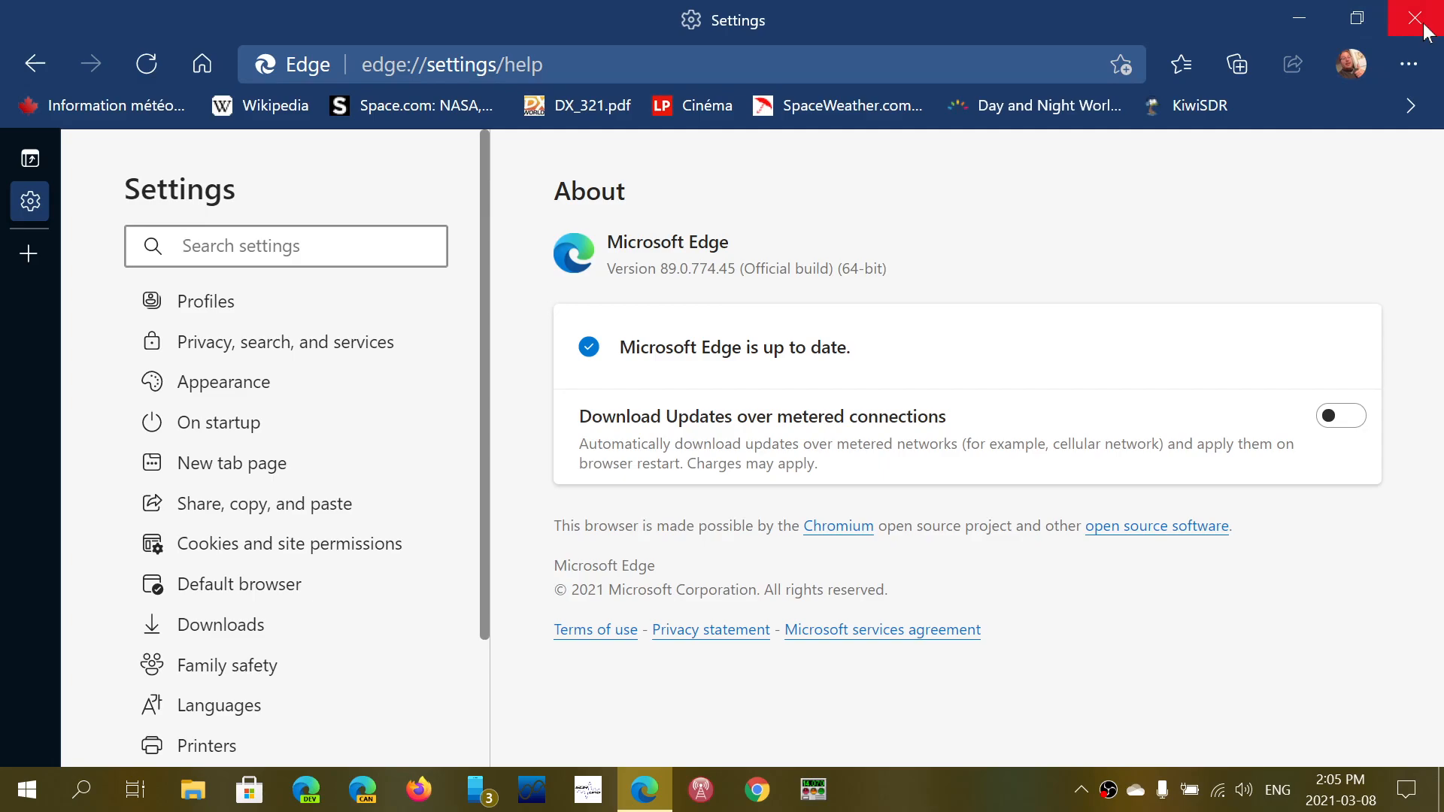
{"action": "left_click", "coordinate": [1426, 17]}
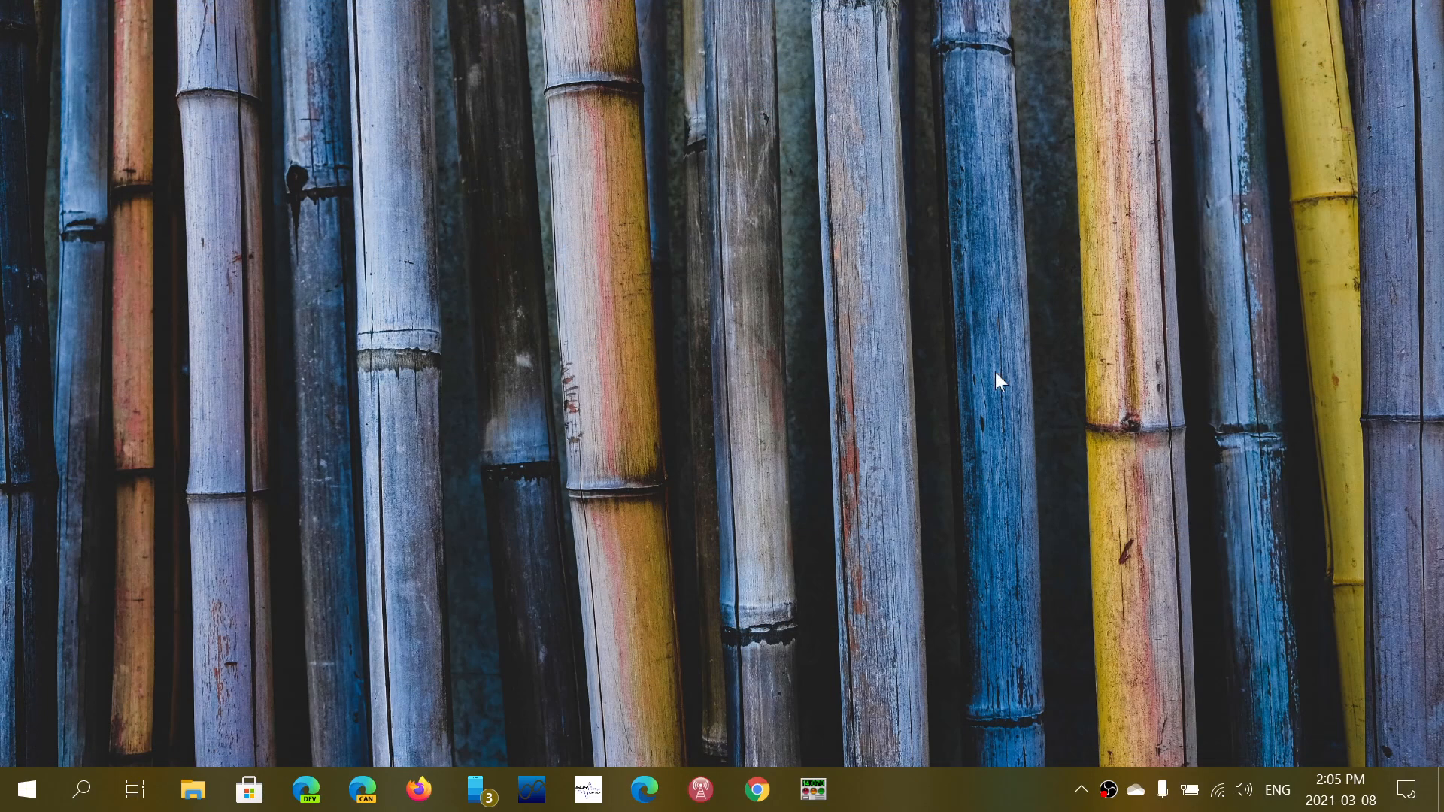